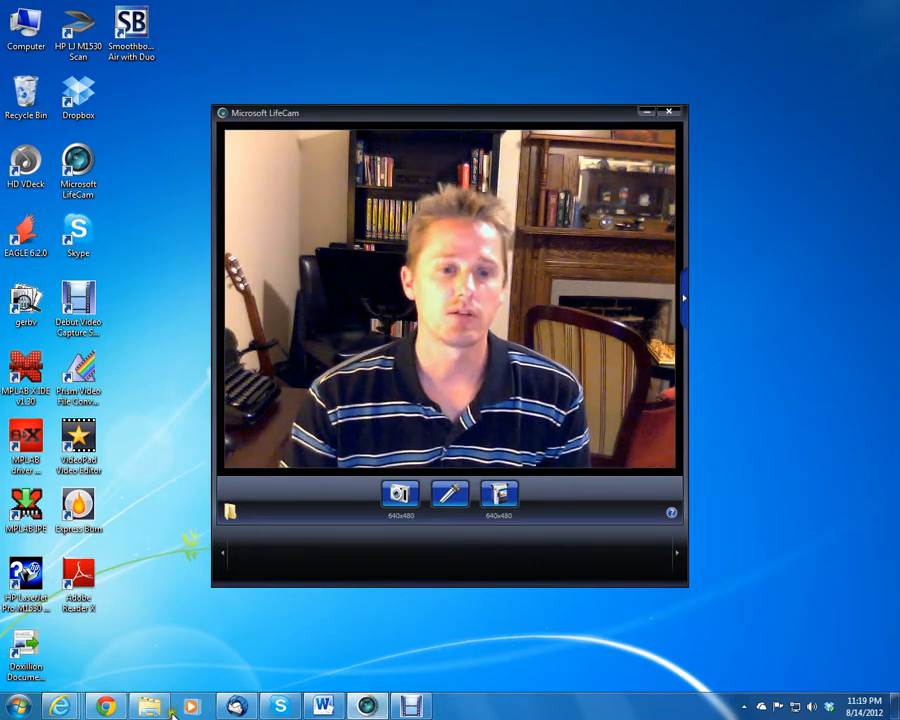
Switch from the LifeCam preview to the Intro to Microprocessors lesson plan in Word
{"action": "left_click", "coordinate": [322, 706]}
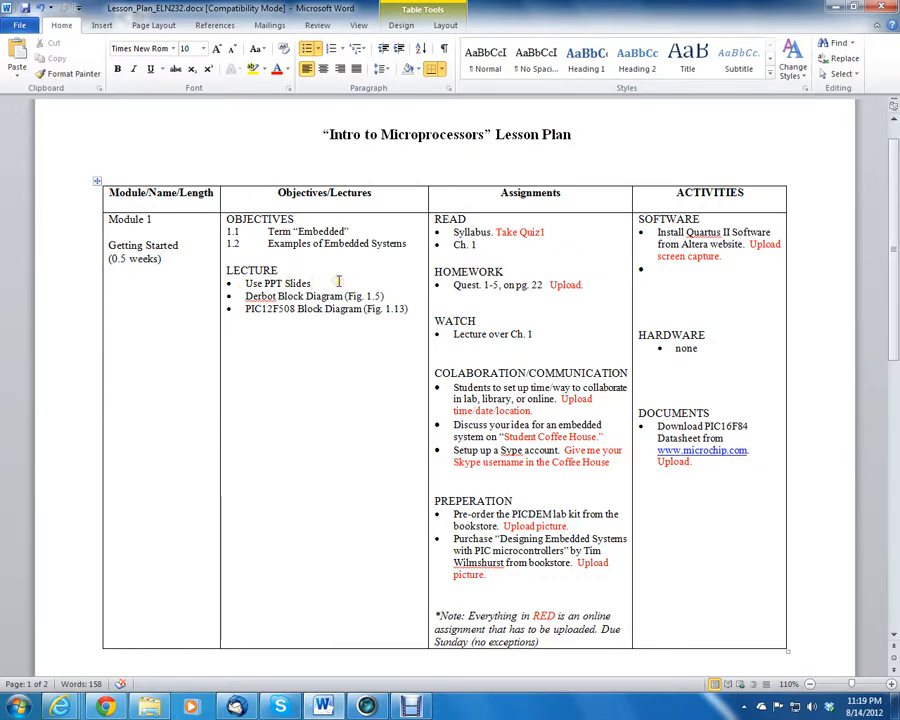
Append ' for Ch. 1' so the lecture item reads 'Use PPT Slides for Ch. 1'
{"action": "type", "text": "for Ch. 1"}
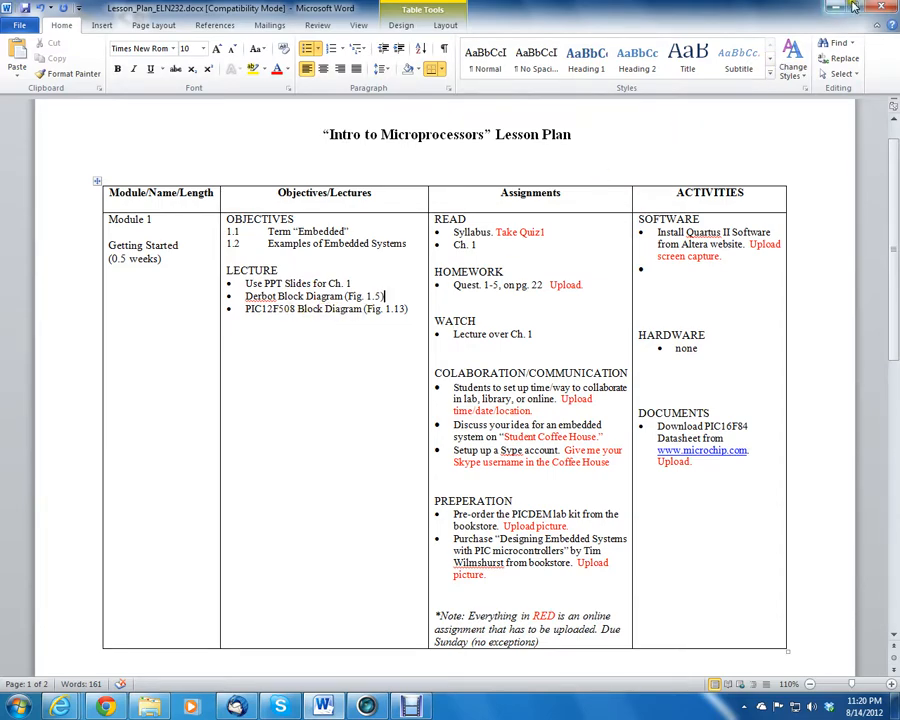
{"action": "left_click", "coordinate": [852, 8]}
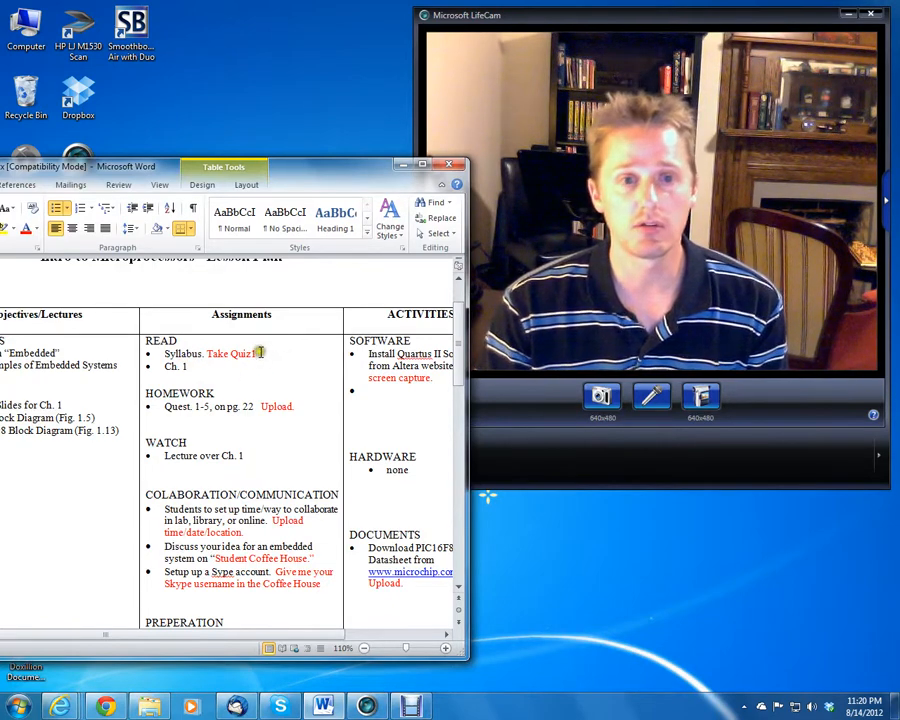
{"action": "scroll", "scroll_direction": "down", "scroll_amount": 3}
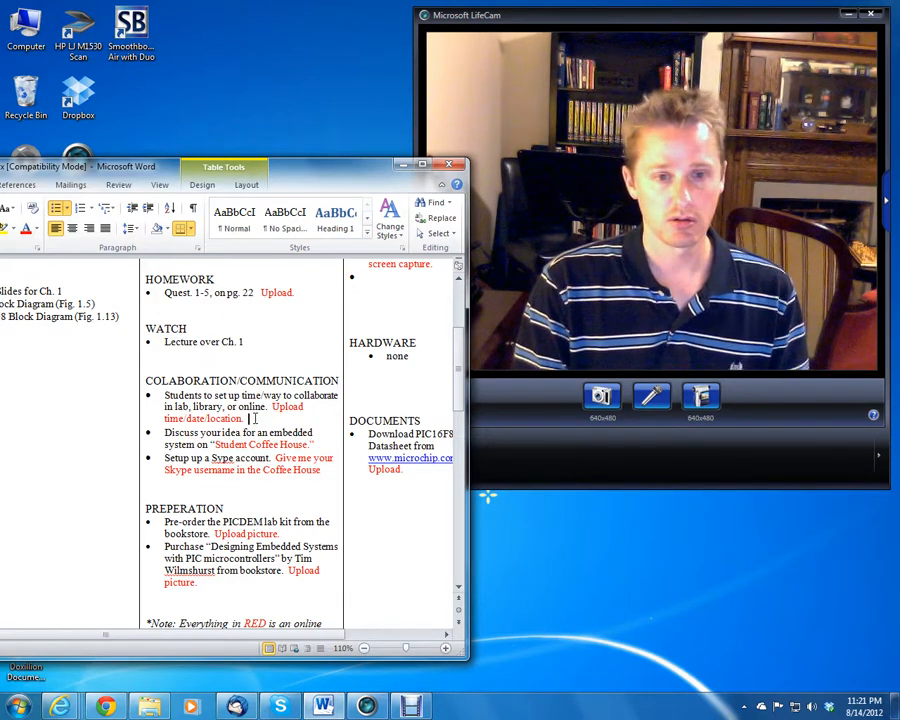
Append ' in Coffee House' after 'Upload time date location' in the Assignments column
{"action": "type", "text": "Coffee House"}
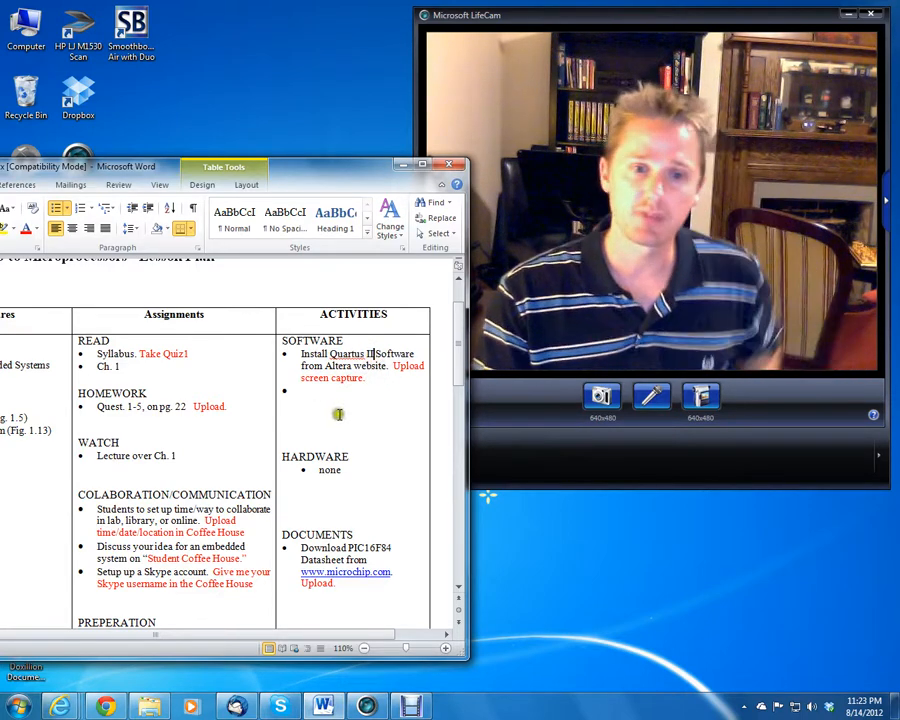
Scroll down to the SOFTWARE bullet where Quartus II/Altera becomes MPLAB X/Microchip's
{"action": "scroll", "scroll_direction": "down", "scroll_amount": 3}
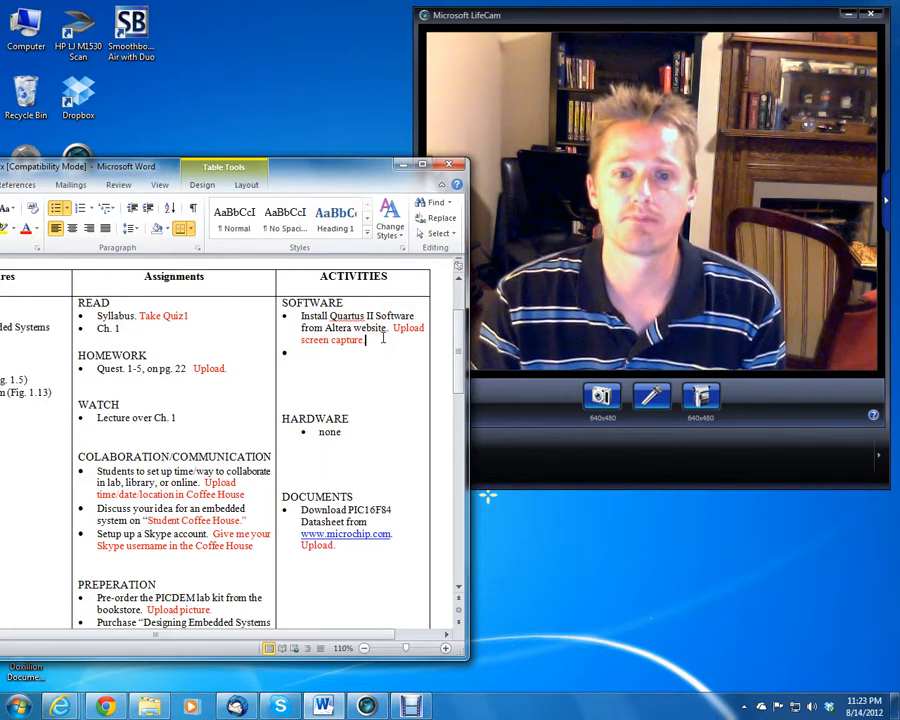
{"action": "scroll", "scroll_direction": "down", "scroll_amount": 3}
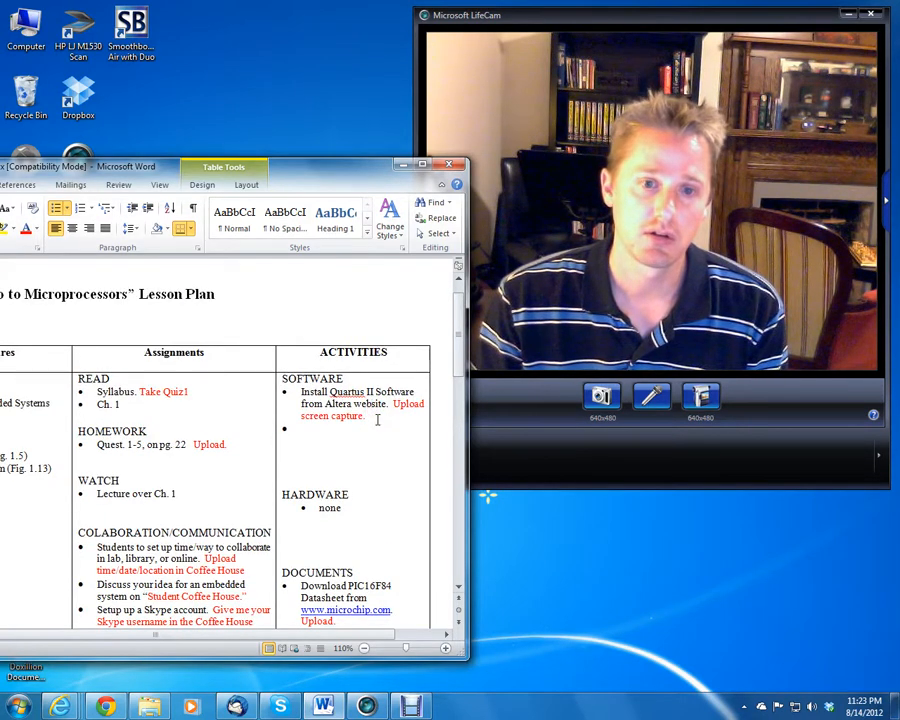
{"action": "scroll", "scroll_direction": "down", "scroll_amount": 3}
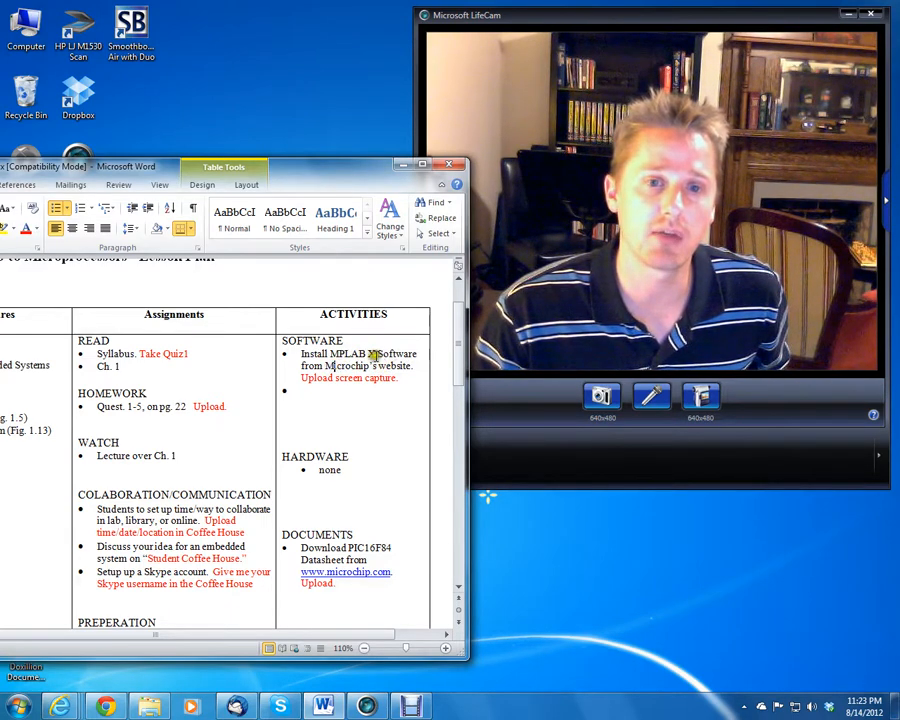
{"action": "scroll", "scroll_direction": "down", "scroll_amount": 3}
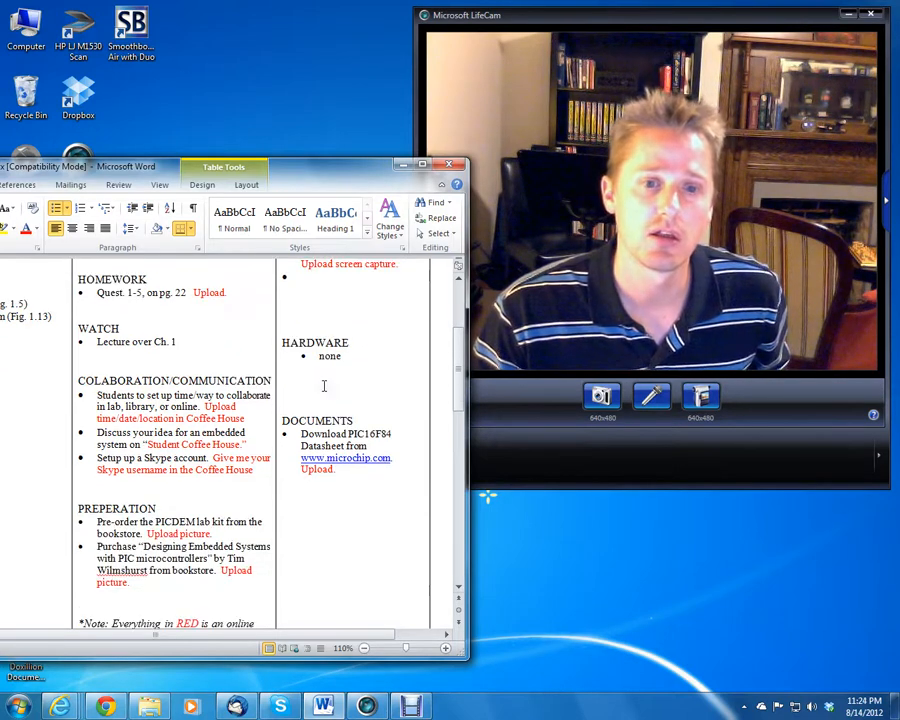